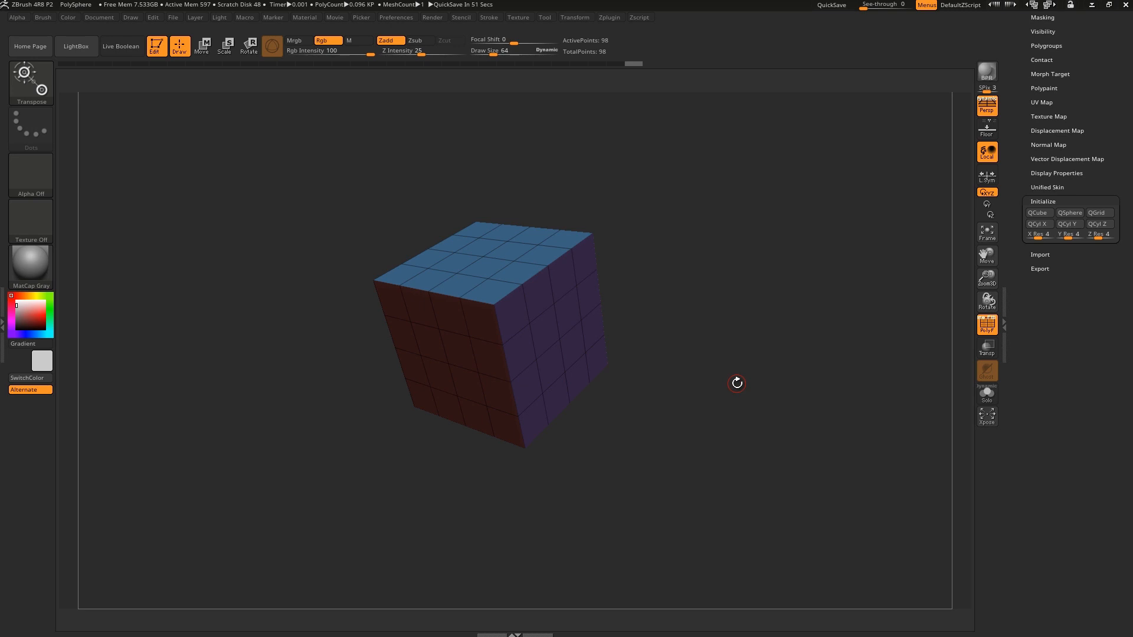
Enter Move transform mode so a transpose line can be drawn across the cube.
left_click(203, 47)
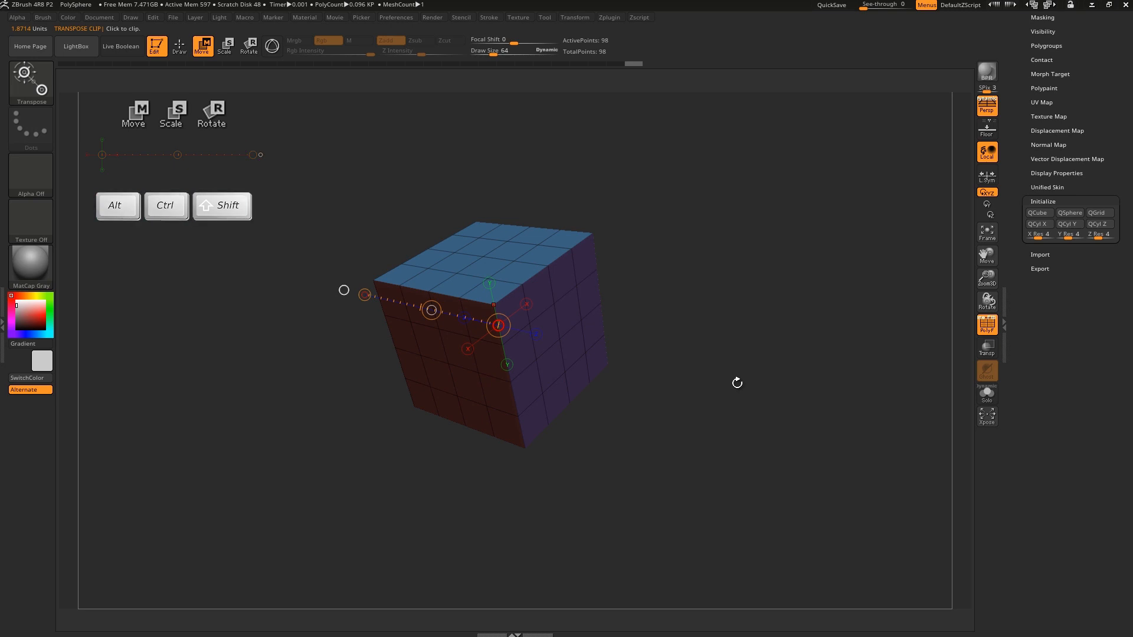
Disable perspective so the cube is viewed flat from the front.
left_click(134, 114)
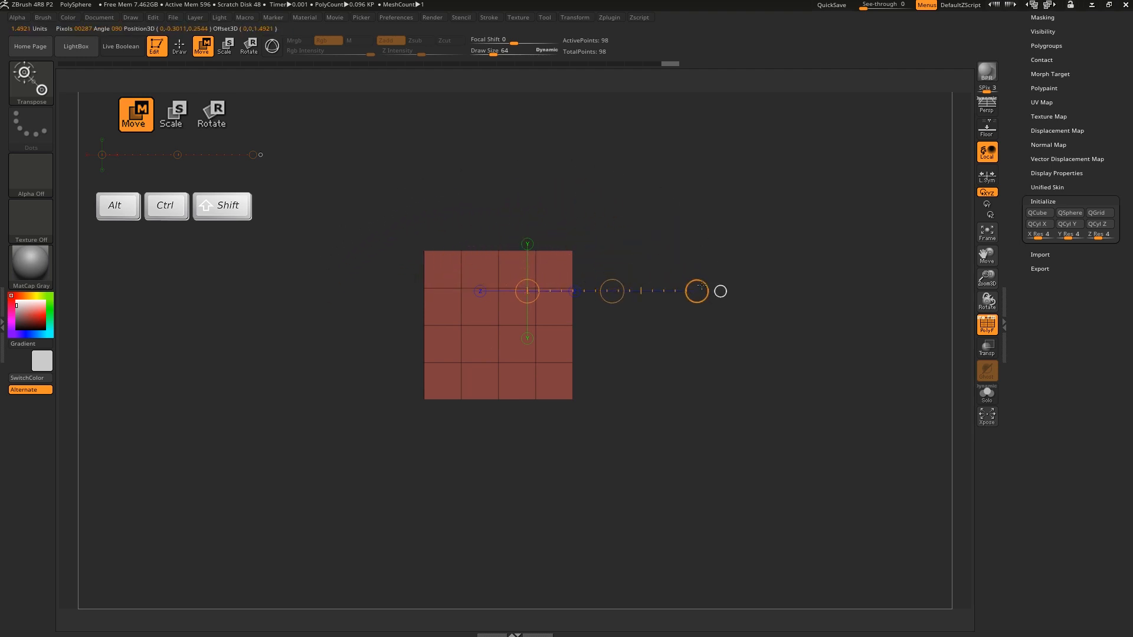
mouse_move(697, 211)
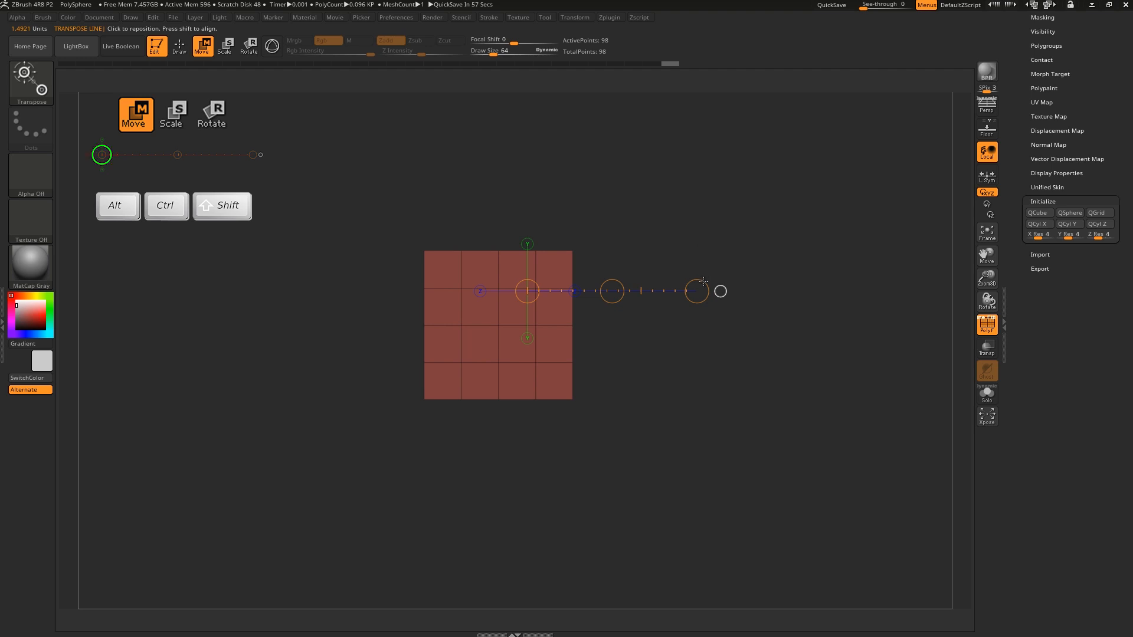
Switch the transpose line from Move to Rotate mode.
left_click(212, 115)
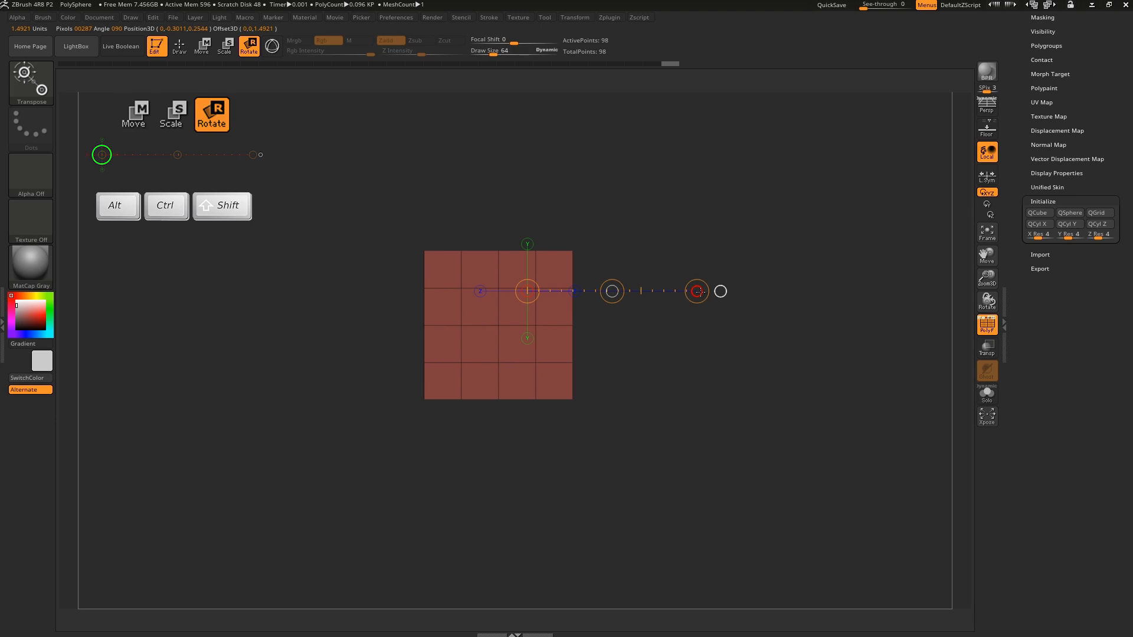